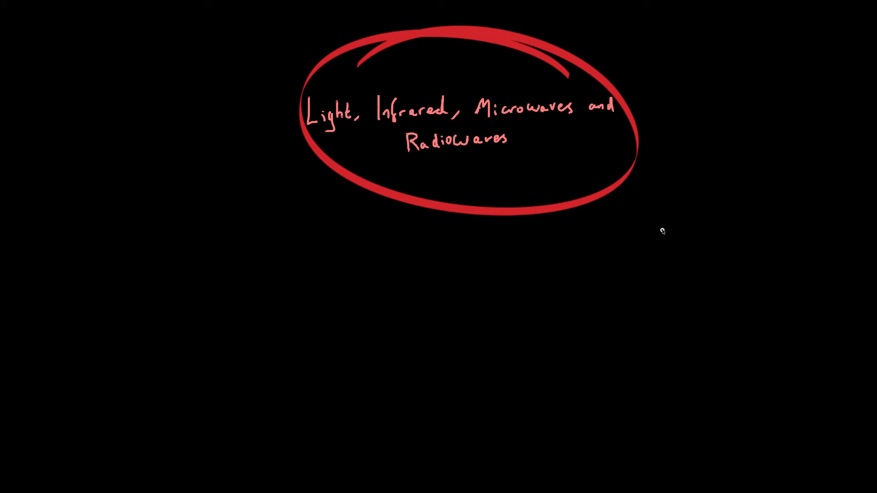
pyautogui.moveTo(29, 138)
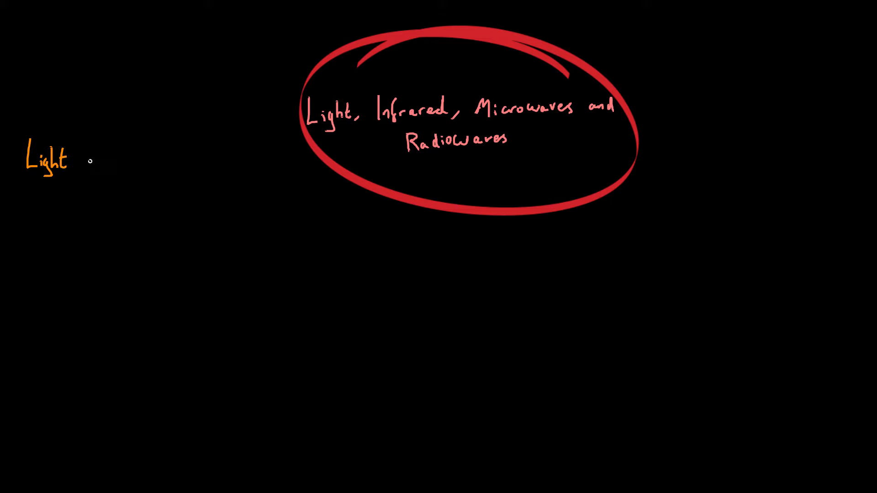
# - Handwrite 'Light : White light' in orange below-left of the circled title
pyautogui.write(':')
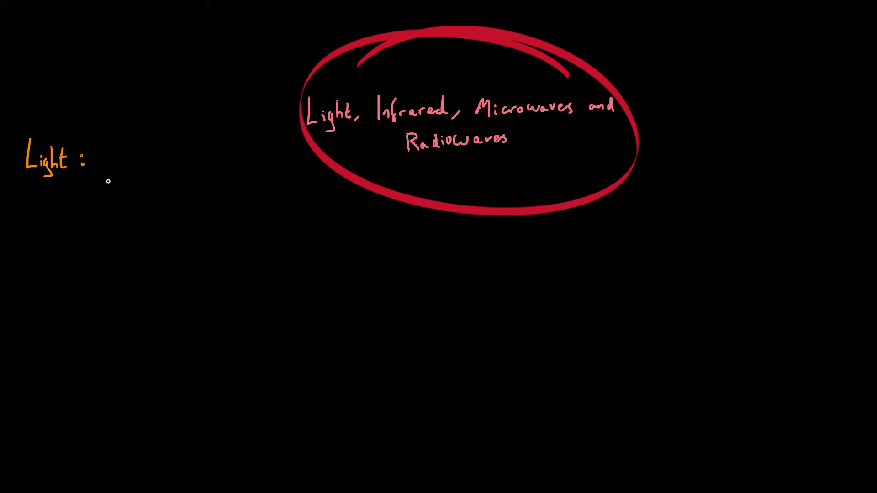
pyautogui.moveTo(91, 130)
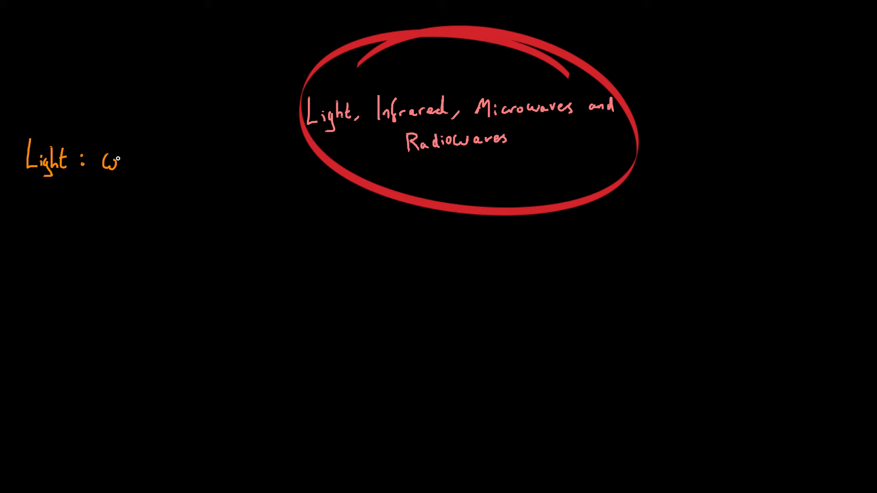
pyautogui.write('White')
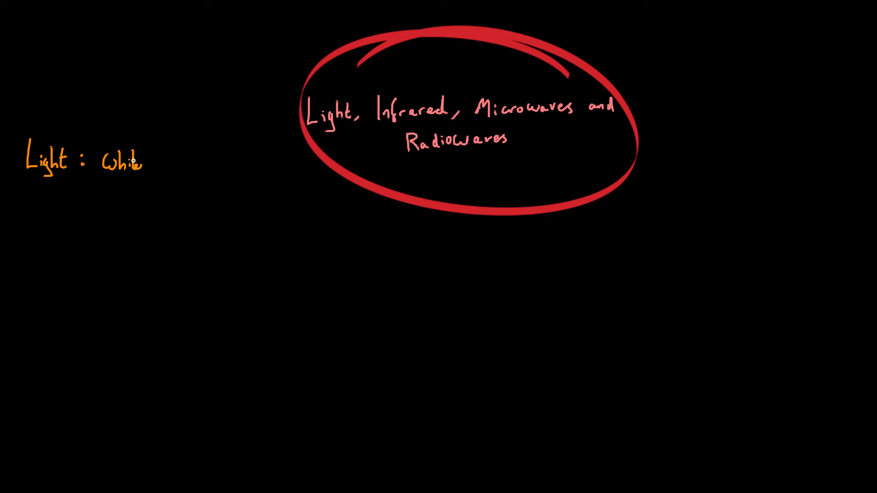
pyautogui.write('light')
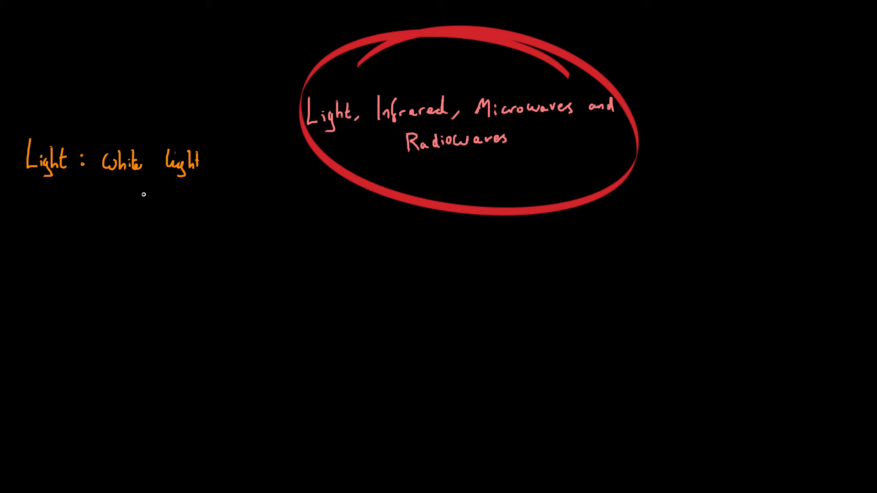
pyautogui.moveTo(93, 189)
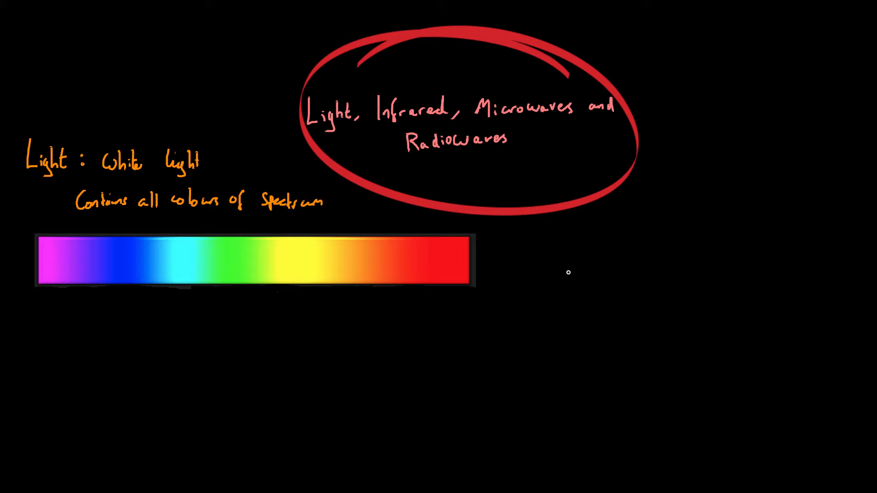
pyautogui.moveTo(336, 302)
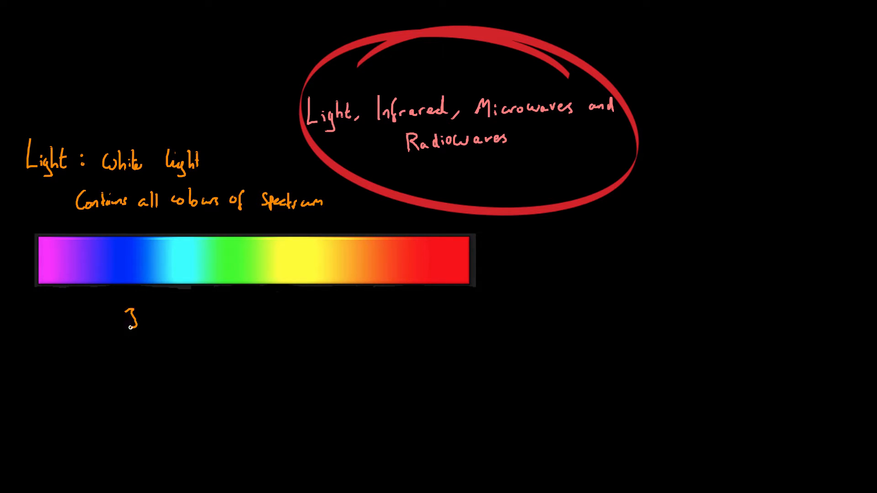
# - Label the rainbow spectrum bar with the wavelength range '350nm → 700nm'
pyautogui.write('350 nm →')
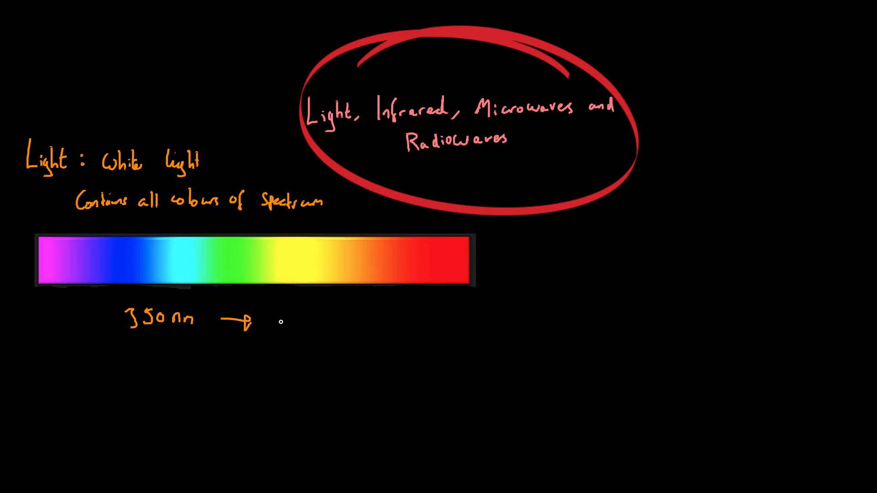
pyautogui.write('700')
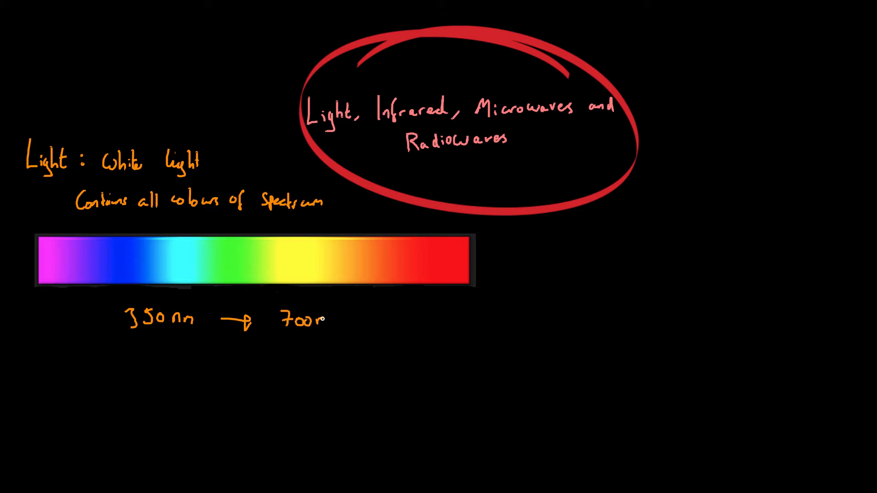
pyautogui.write('nm')
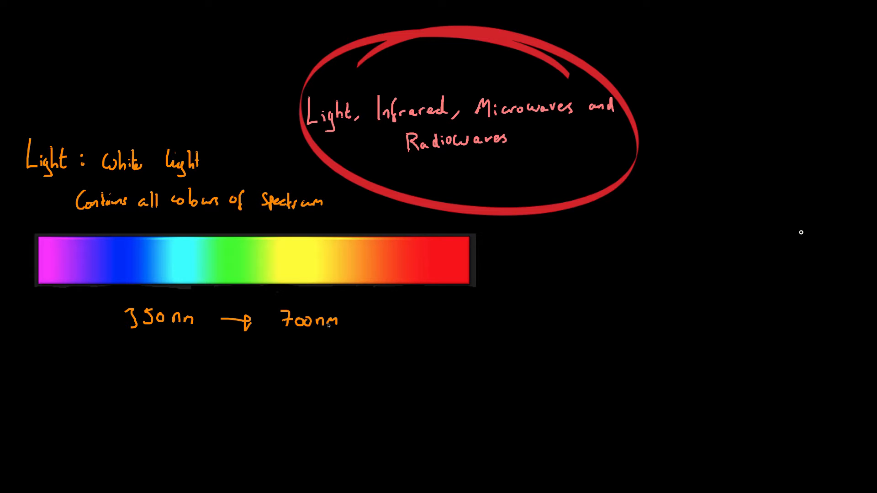
pyautogui.moveTo(177, 367)
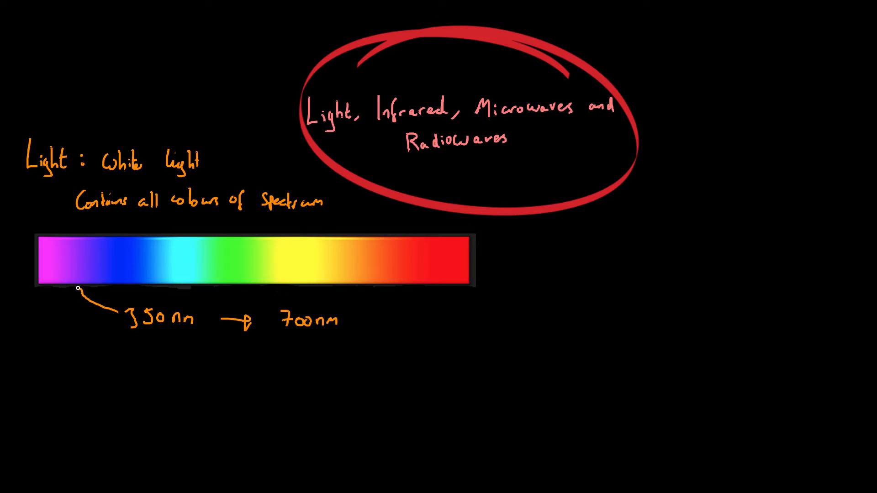
pyautogui.moveTo(98, 295)
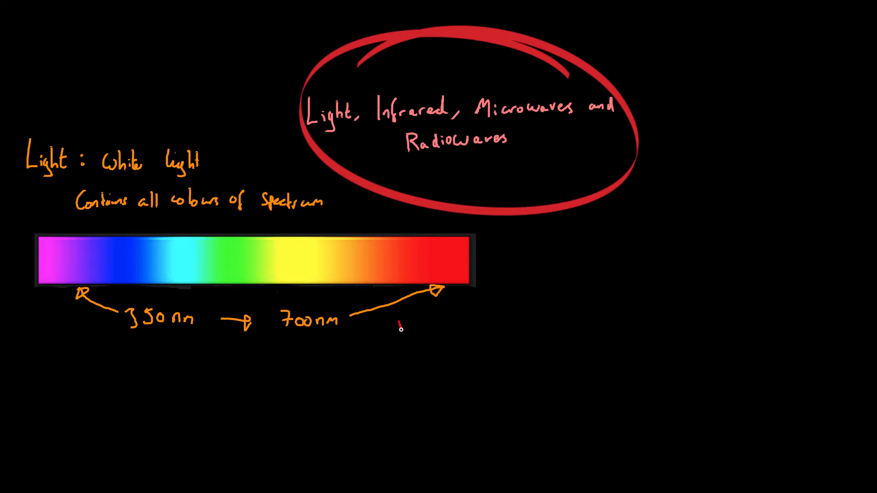
# - Write 'Red light ↓ energy' in red beside the red end of the spectrum
pyautogui.write('Red l')
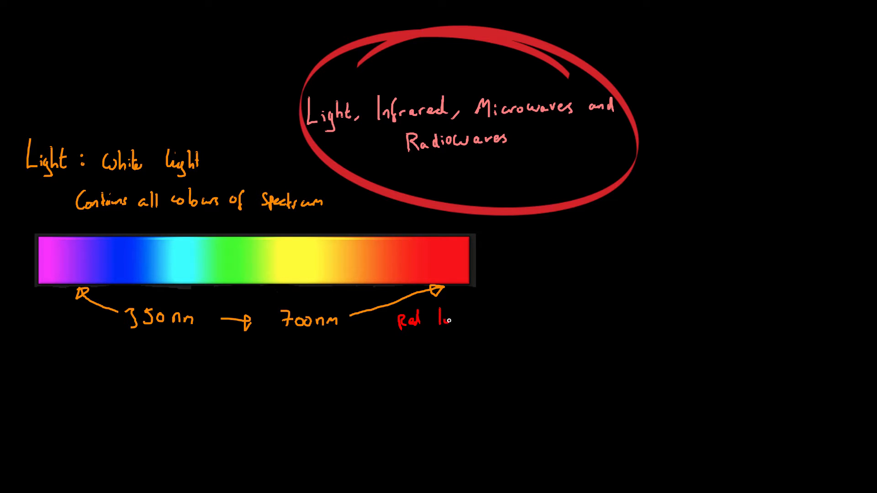
pyautogui.write('ght')
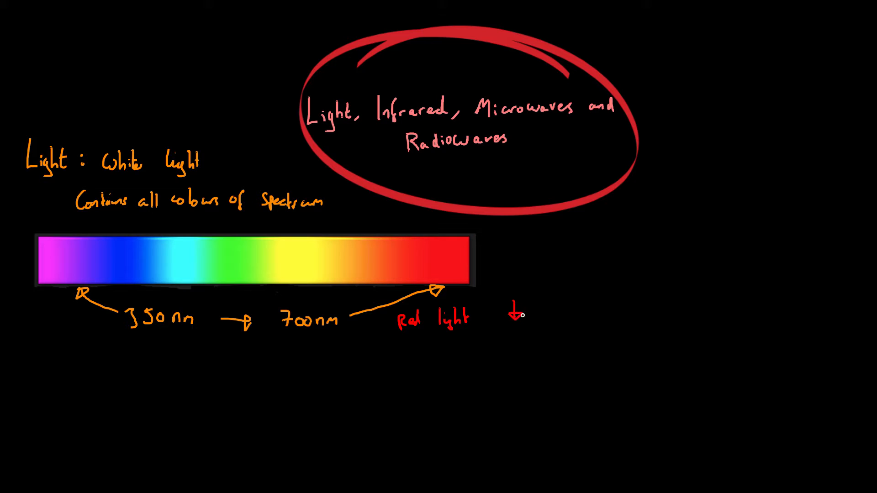
pyautogui.write('energy')
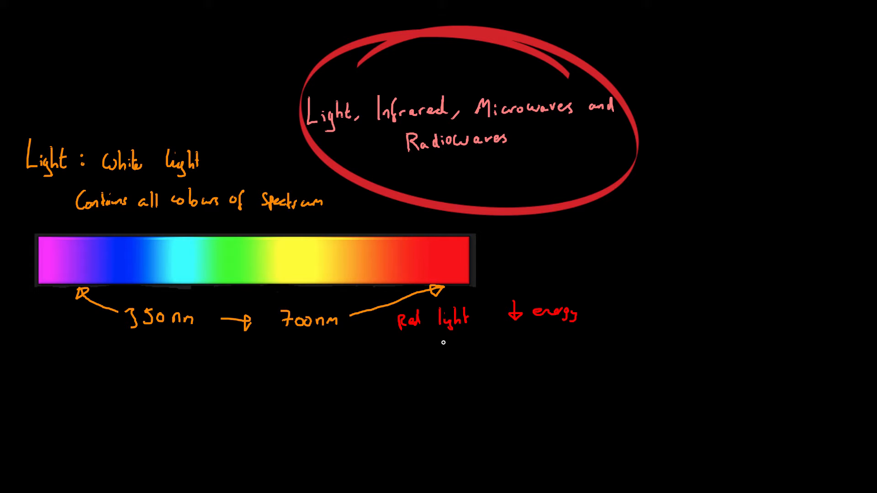
pyautogui.moveTo(429, 349)
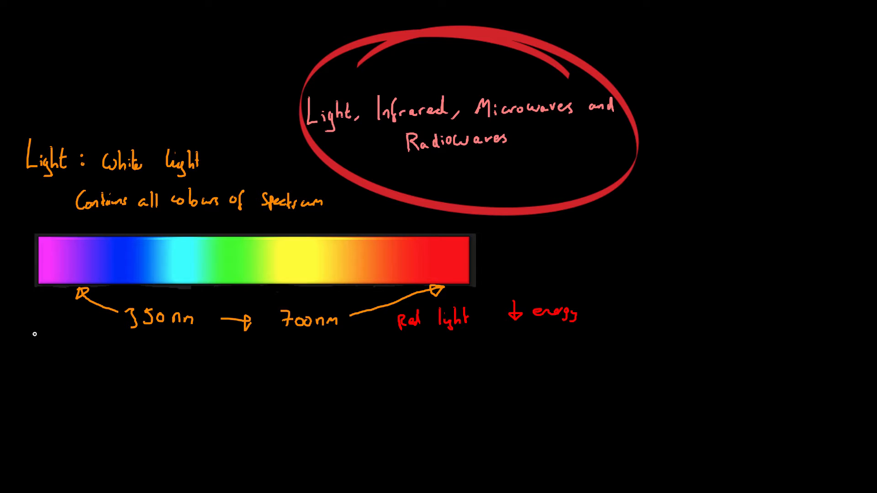
# - Write 'Violet ↑ energy' in lilac below the violet end of the spectrum bar
pyautogui.write('Violet')
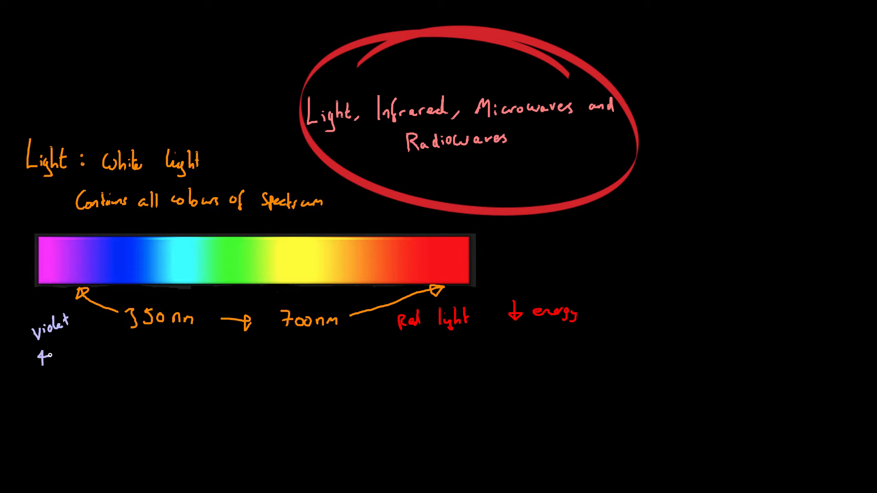
pyautogui.write('energy')
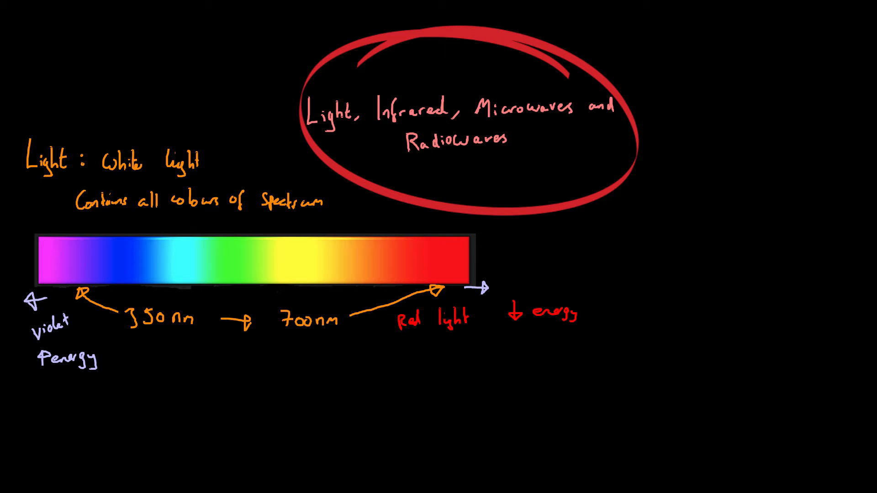
# - Write 'Cameras:' in white and label the lens in the film-and-lens sketch
pyautogui.write('Cameras:')
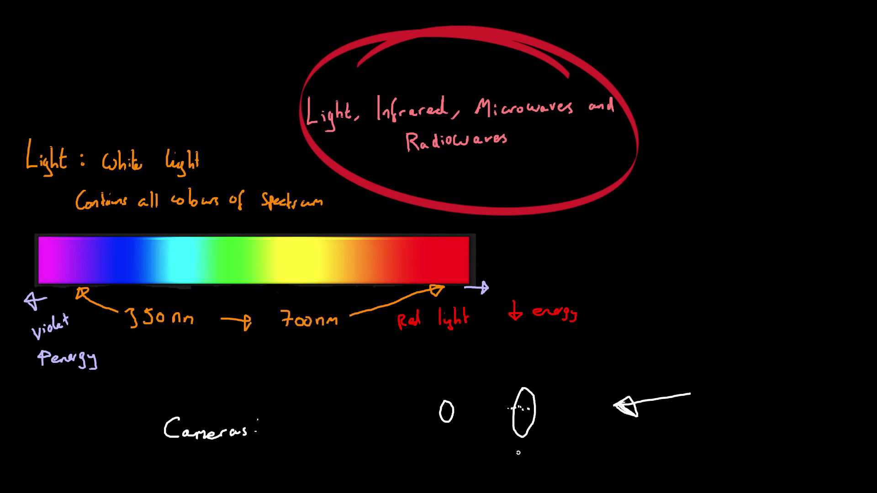
pyautogui.write('lens')
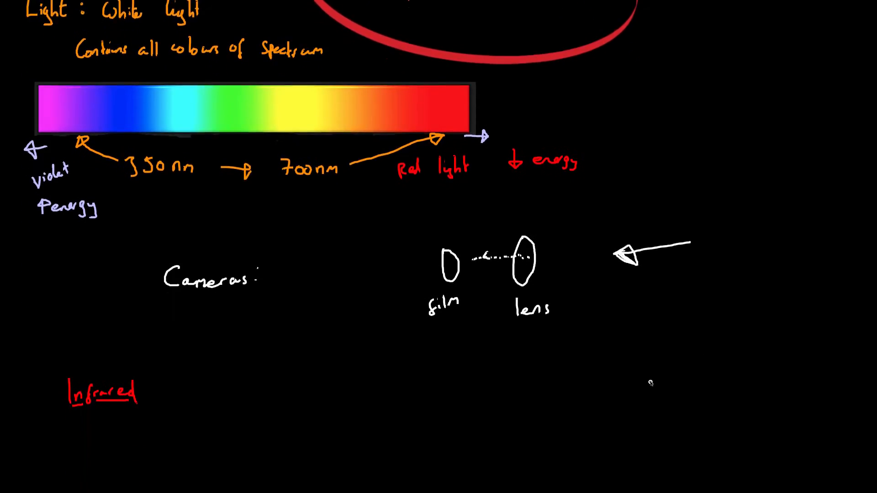
# - Write 'heat →' in red after the Infrared heading
pyautogui.scroll(-3)
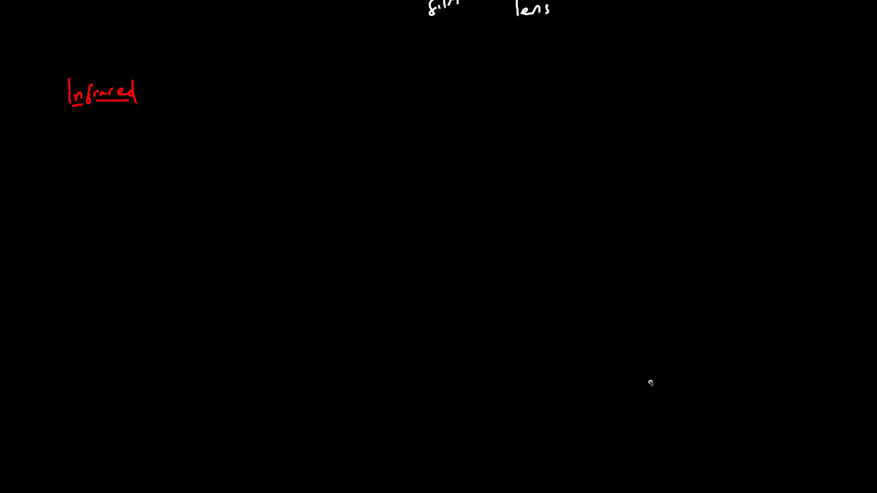
pyautogui.scroll(3)
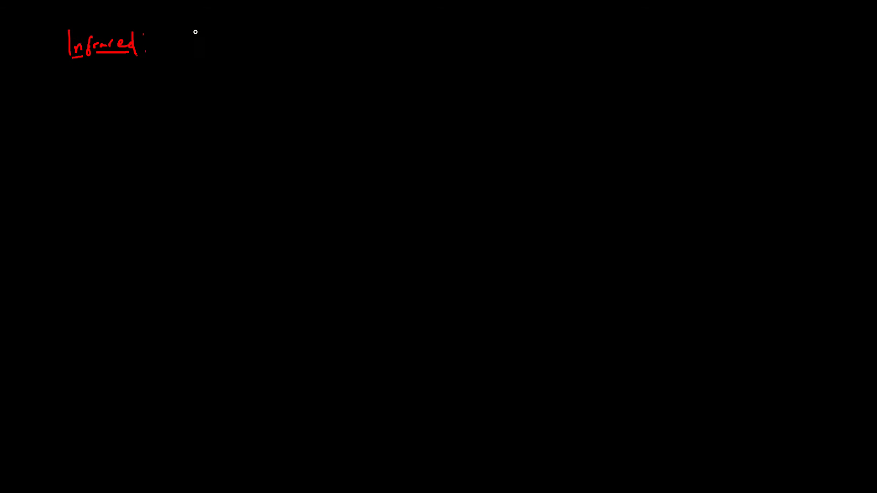
pyautogui.moveTo(173, 39)
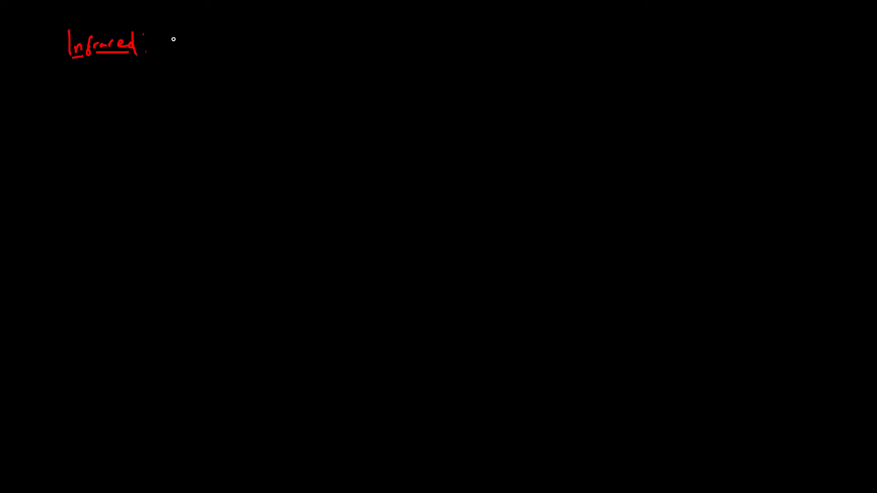
pyautogui.moveTo(168, 47); pyautogui.dragTo(210, 47)
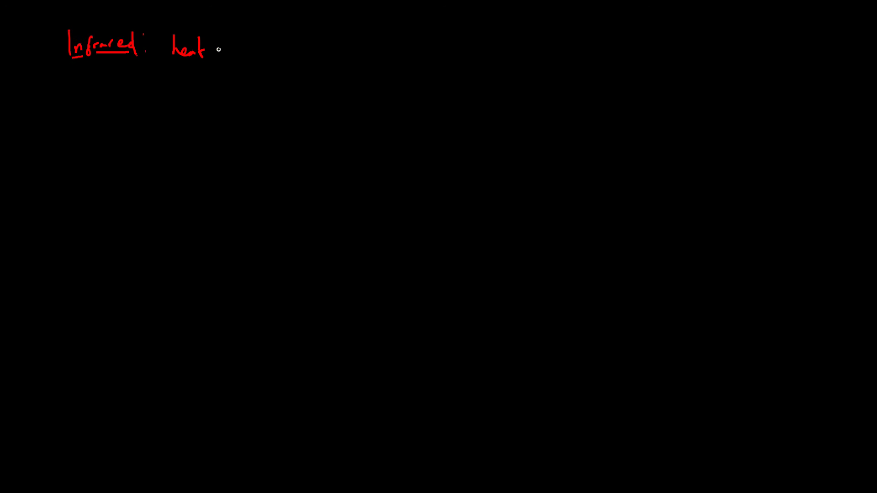
pyautogui.moveTo(217, 49); pyautogui.dragTo(235, 51)
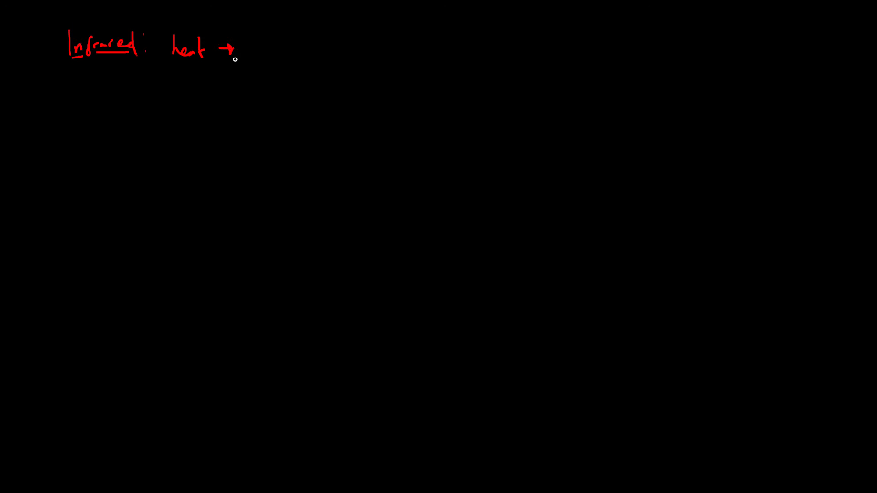
pyautogui.moveTo(144, 82)
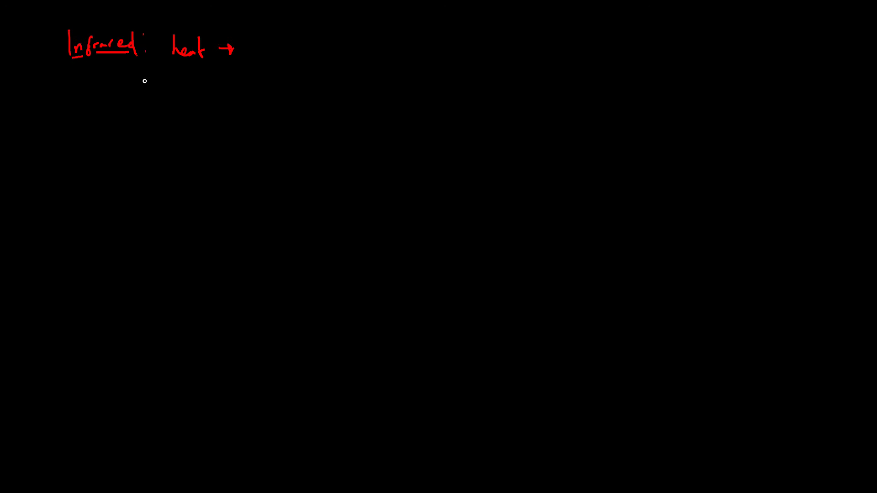
pyautogui.moveTo(178, 81)
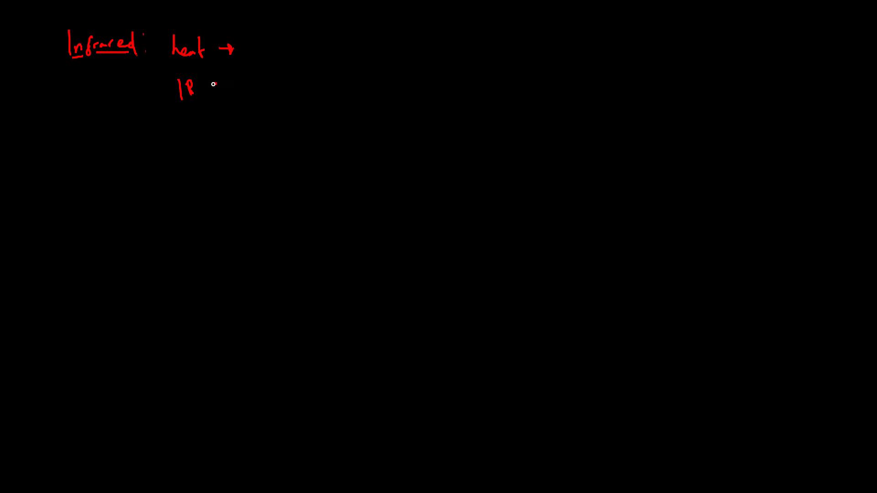
# - Write 'IR scanners: Detect hotspots' on the line below the heading
pyautogui.moveTo(210, 89); pyautogui.dragTo(258, 90)
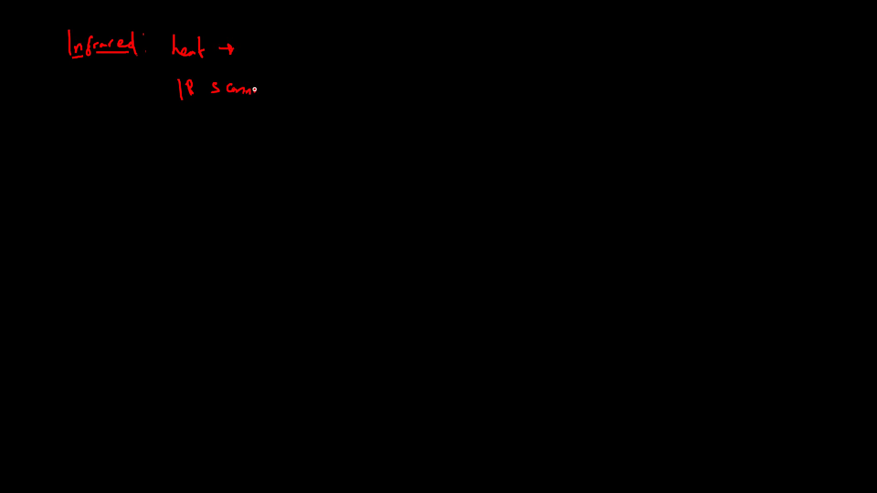
pyautogui.moveTo(255, 89); pyautogui.dragTo(285, 92)
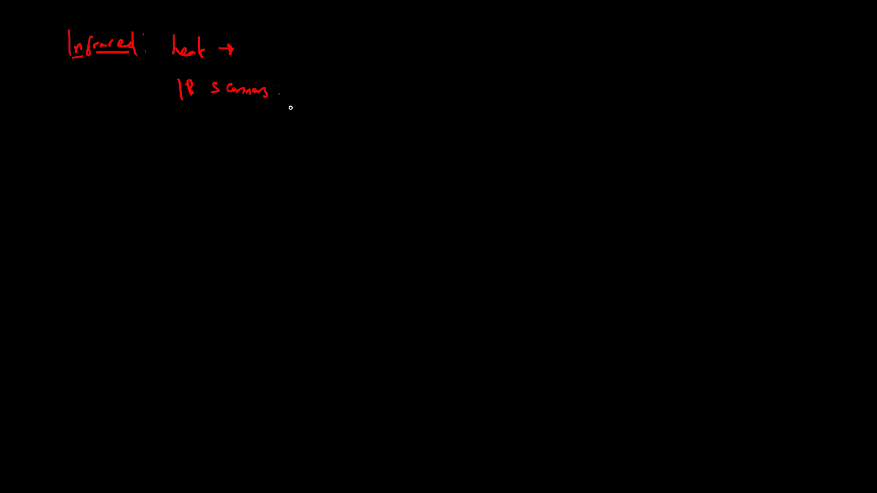
pyautogui.moveTo(302, 83)
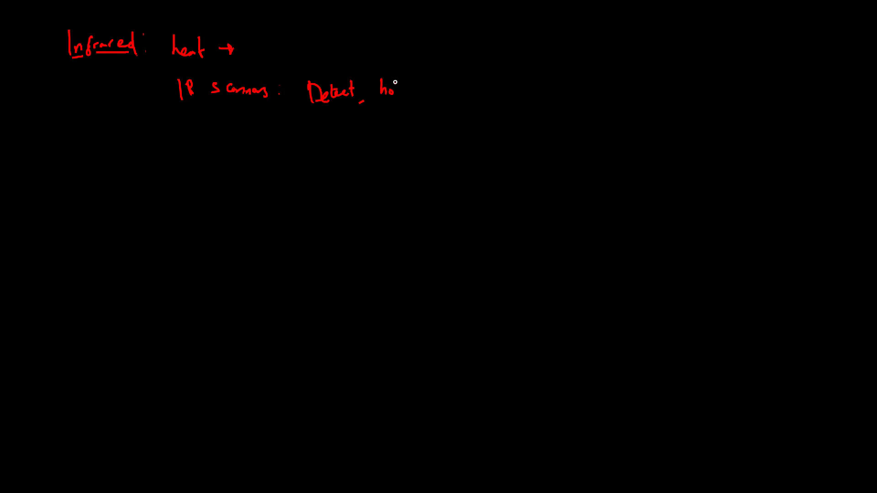
pyautogui.write('hotspots = health')
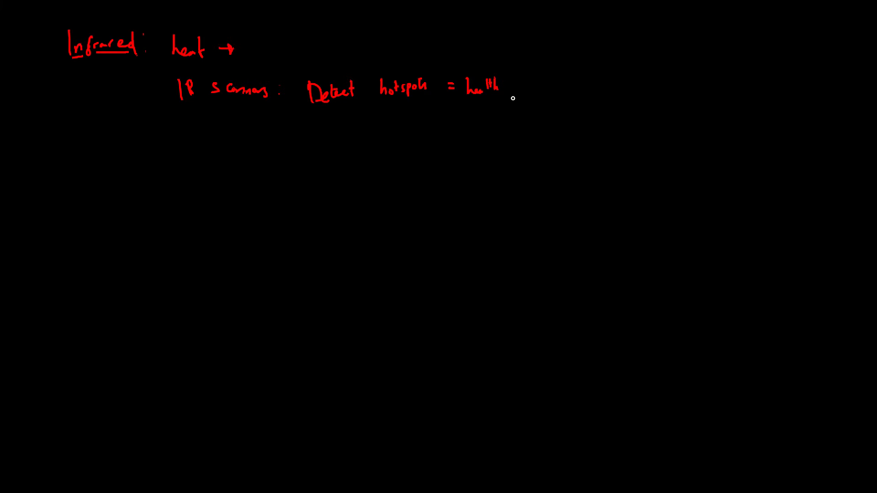
pyautogui.moveTo(515, 86)
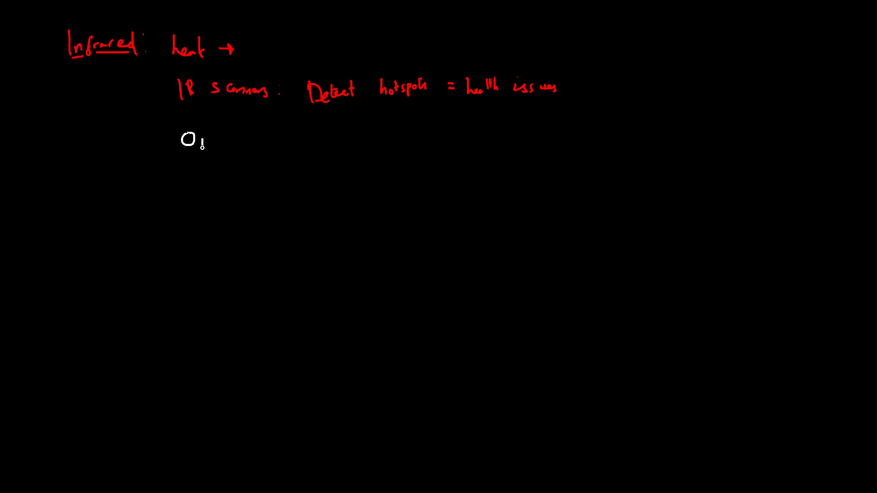
# - Write 'Optical fibres: IR optical cables, IR absorbed less than vis light' in white
pyautogui.write('ptical fibres')
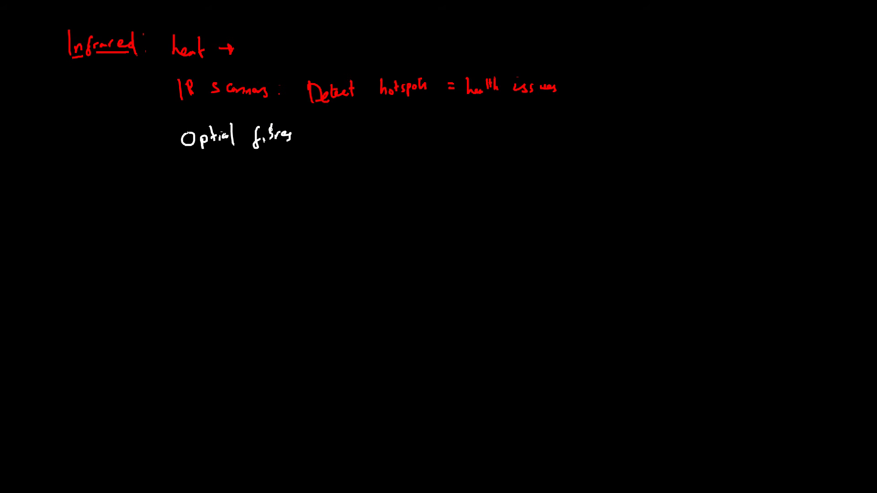
pyautogui.write(': o')
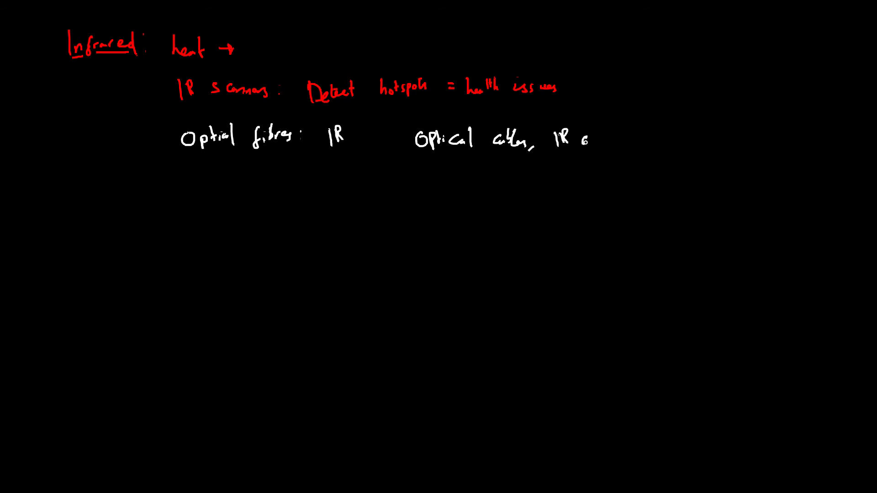
pyautogui.write('absorbed b')
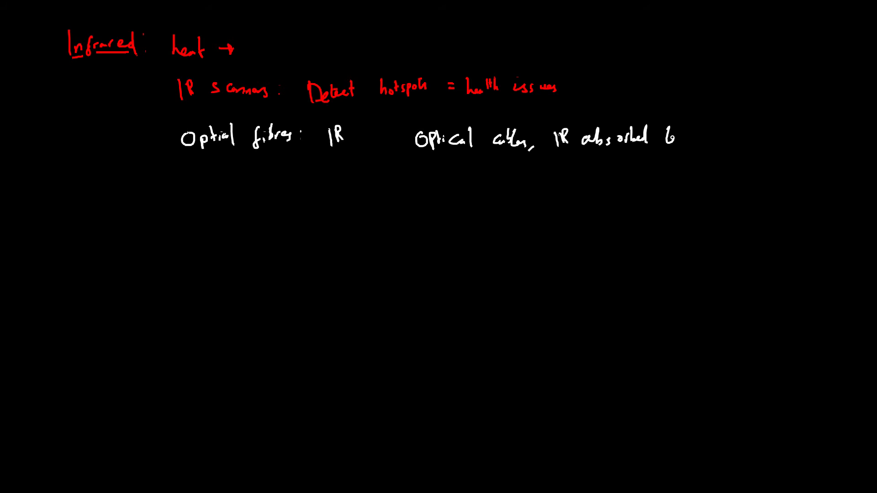
pyautogui.write('less ))')
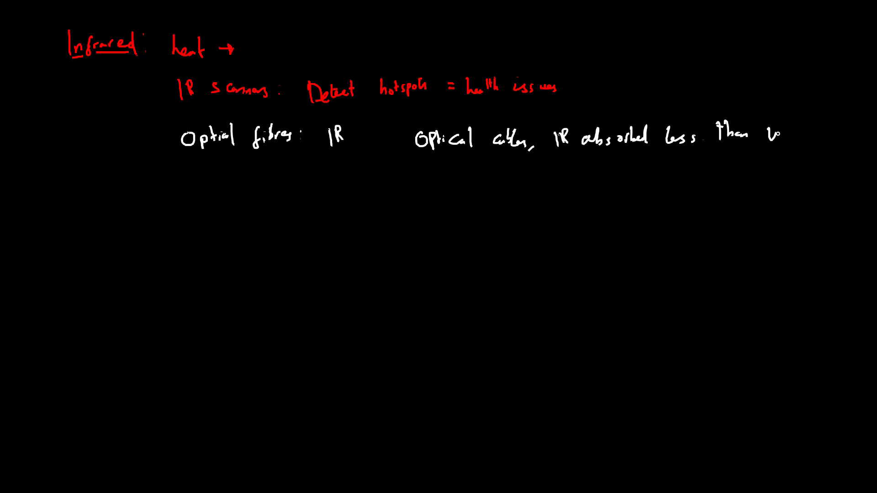
pyautogui.write('vis light')
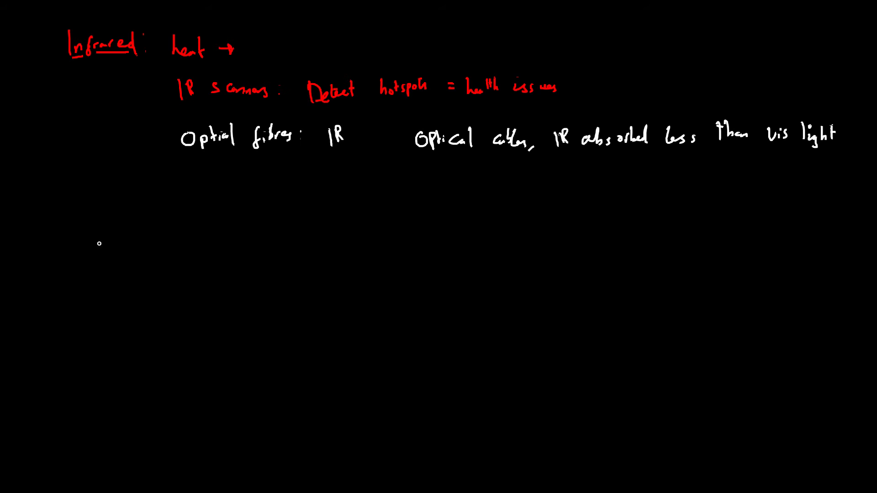
pyautogui.moveTo(66, 281)
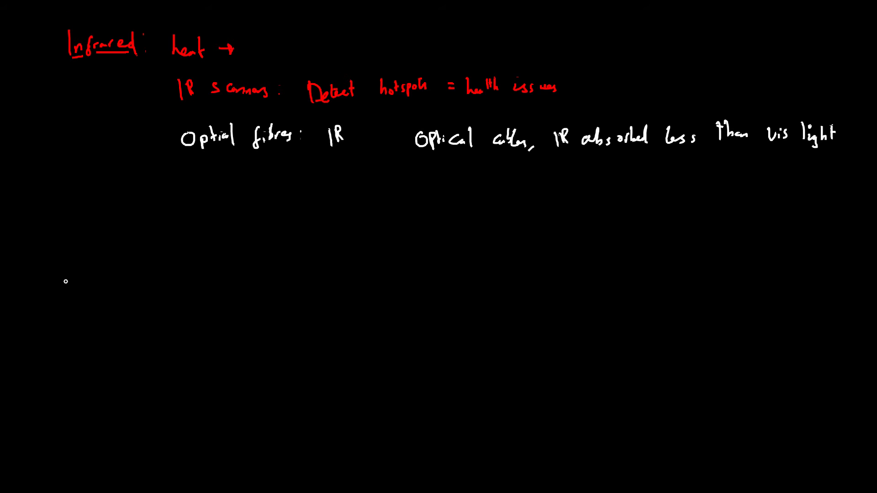
pyautogui.moveTo(71, 235)
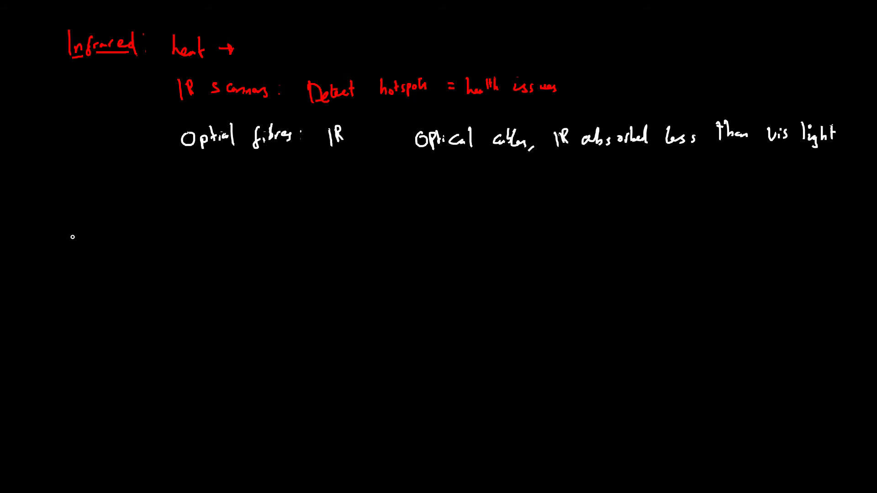
pyautogui.moveTo(72, 240)
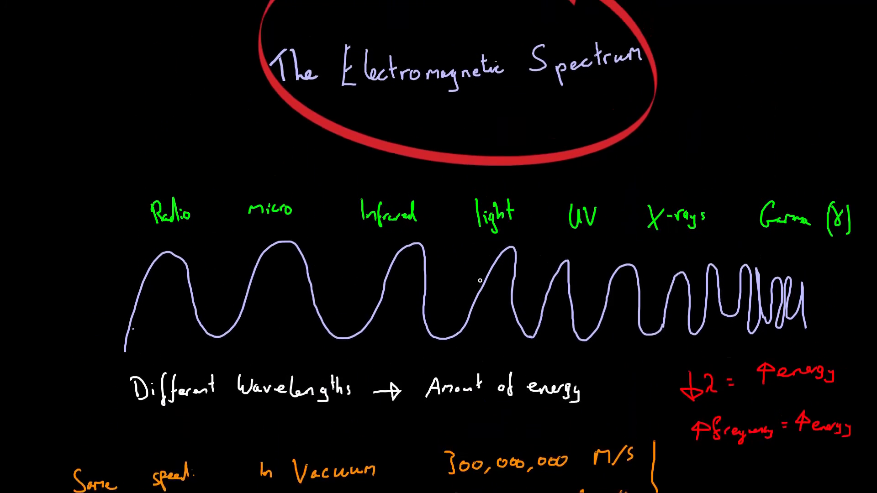
# - Scroll to a blank area for the new Microwaves section
pyautogui.scroll(-3)
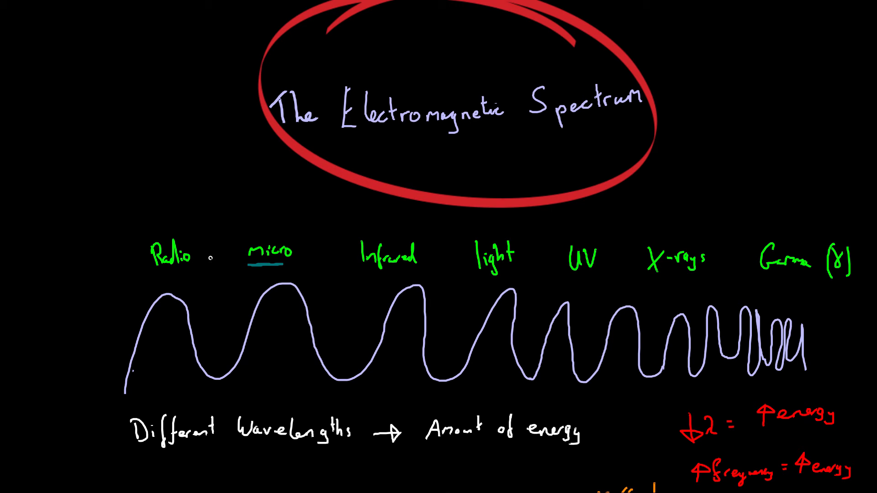
pyautogui.scroll(3)
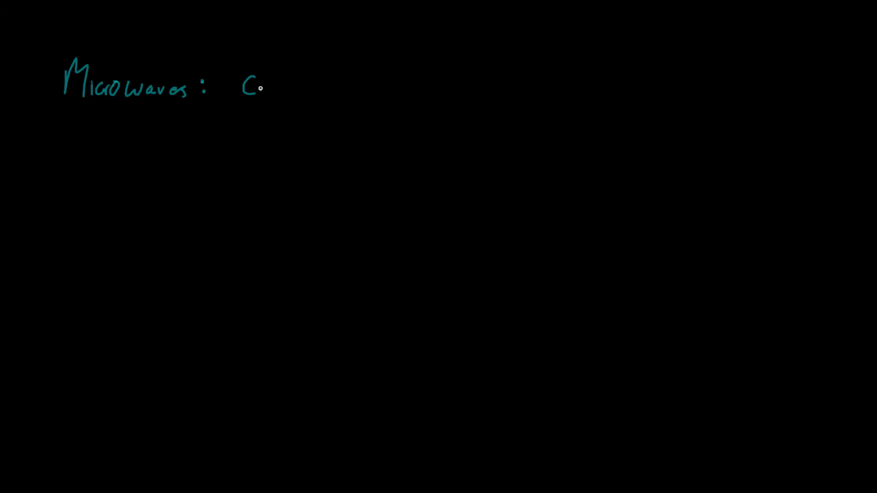
# - Write 'Communications - pass through the atmosphere reaching satellites' in teal after Microwaves
pyautogui.write('Communications')
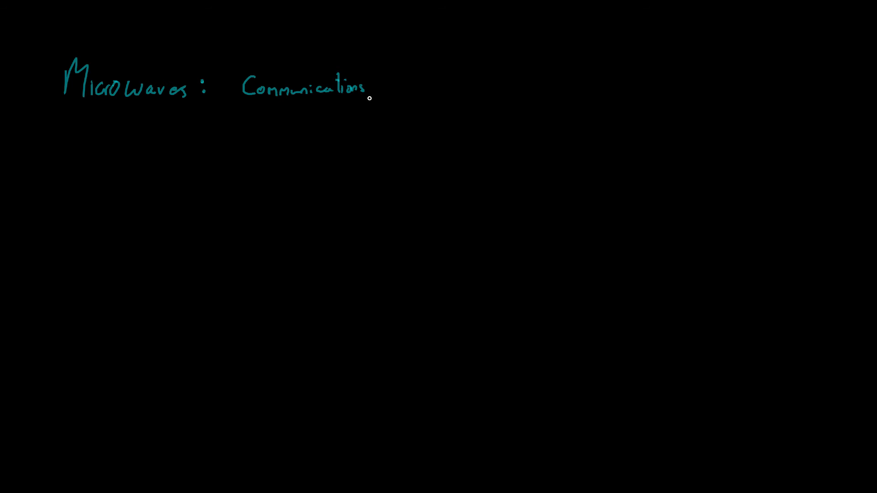
pyautogui.write('- Pass though the atmosphere reaching Satellites')
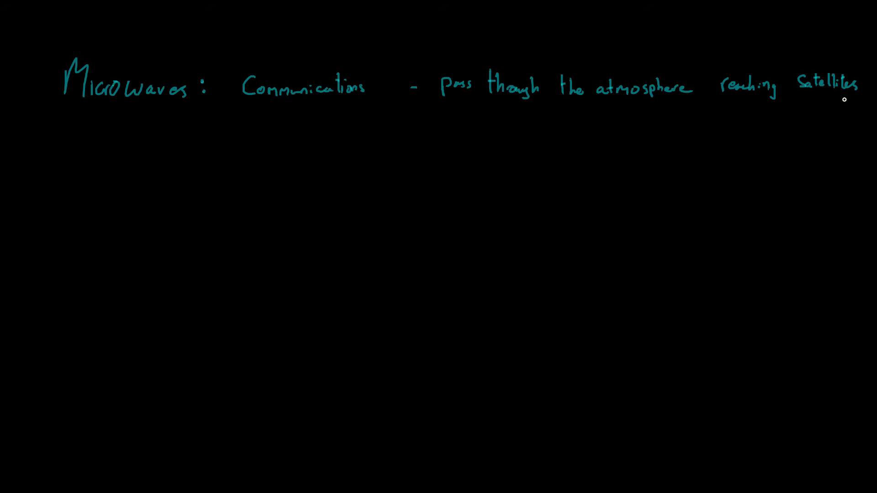
pyautogui.moveTo(463, 100)
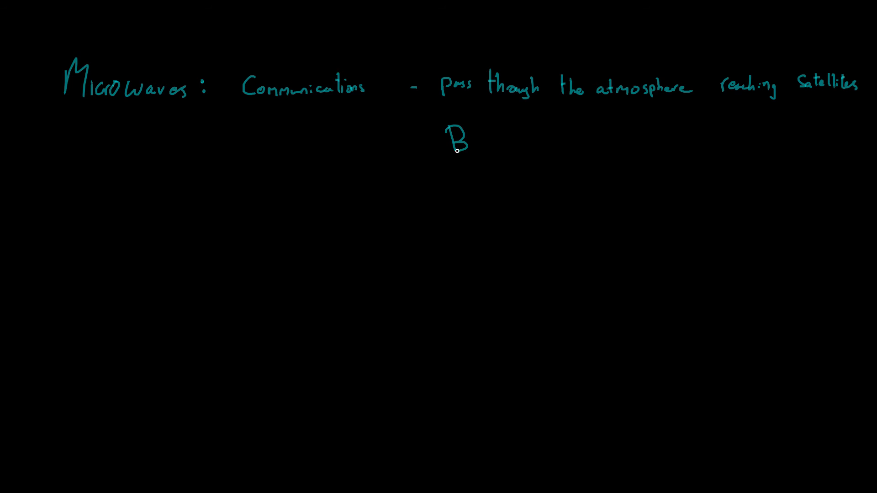
pyautogui.write('ear')
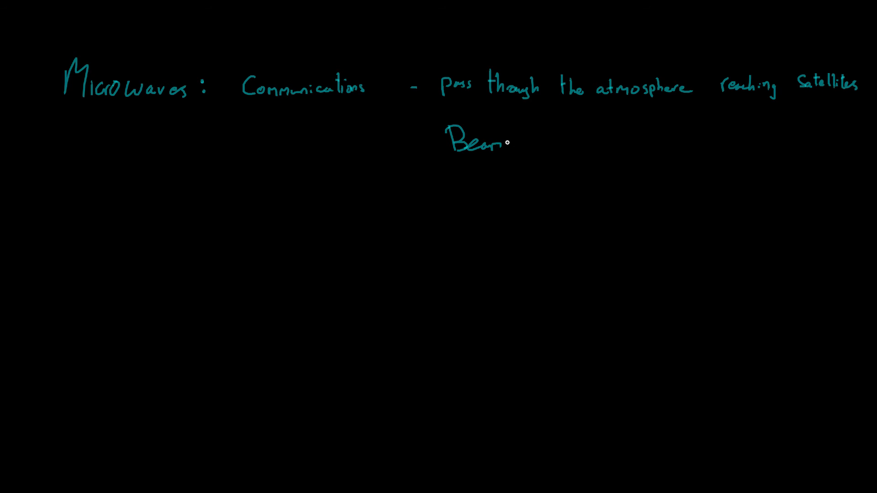
# - Write 'Beams' and 'less spreading out' with the satellite sketch, then underline 'Radio'
pyautogui.write('ms')
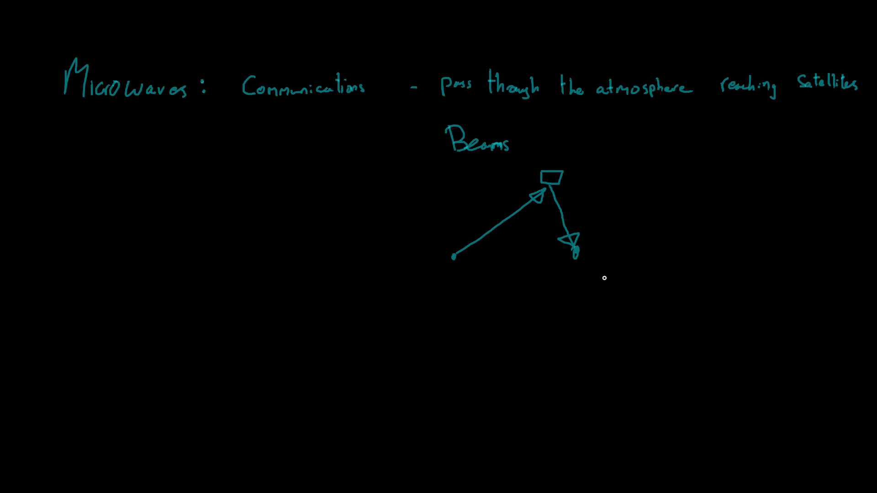
pyautogui.moveTo(584, 153)
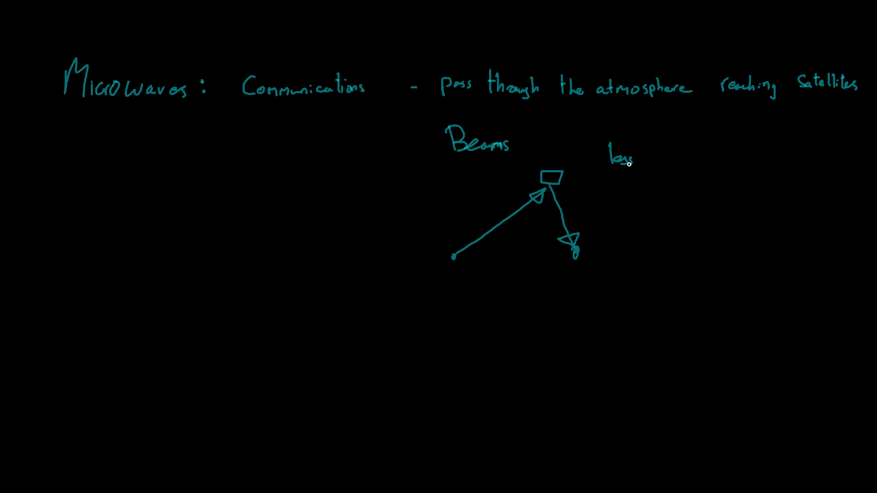
pyautogui.write('spreading out')
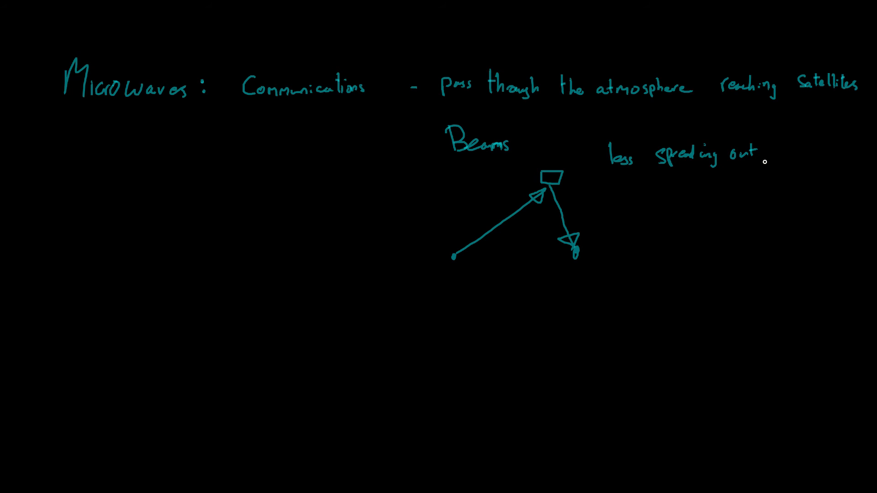
pyautogui.moveTo(77, 358)
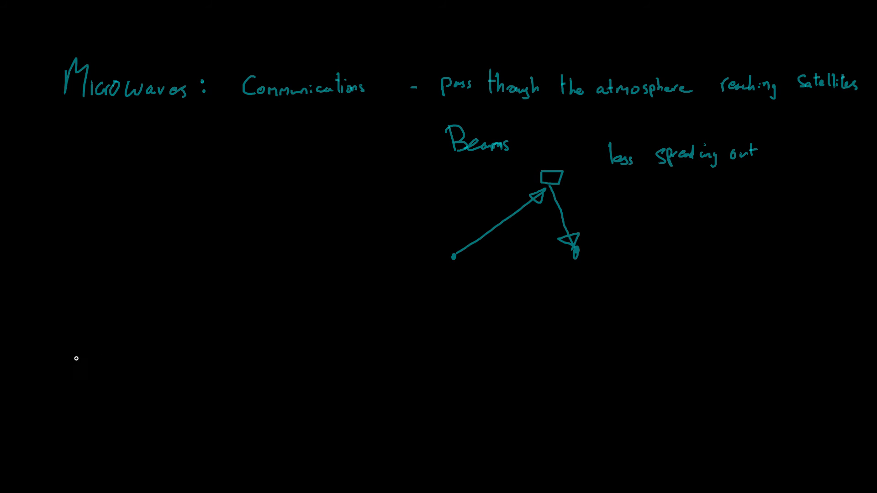
pyautogui.write('Ra')
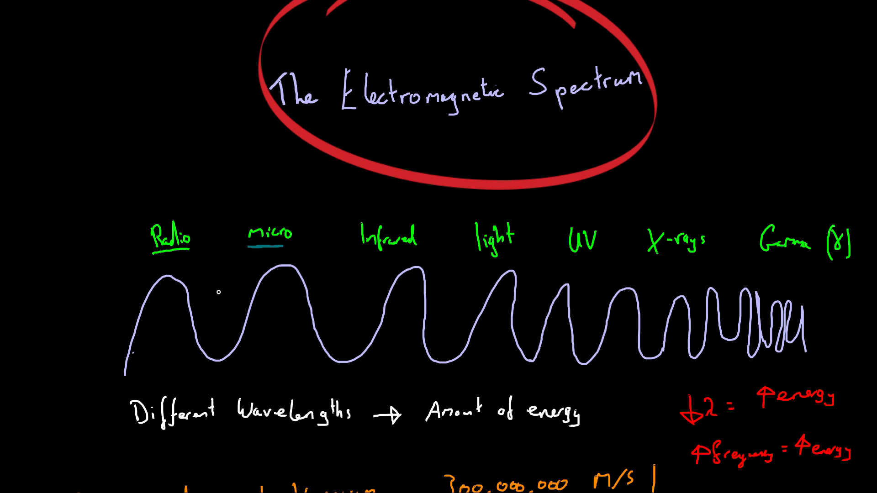
# - Scroll below the microwave notes and write 'Radio waves: Communications' in green
pyautogui.scroll(-3)
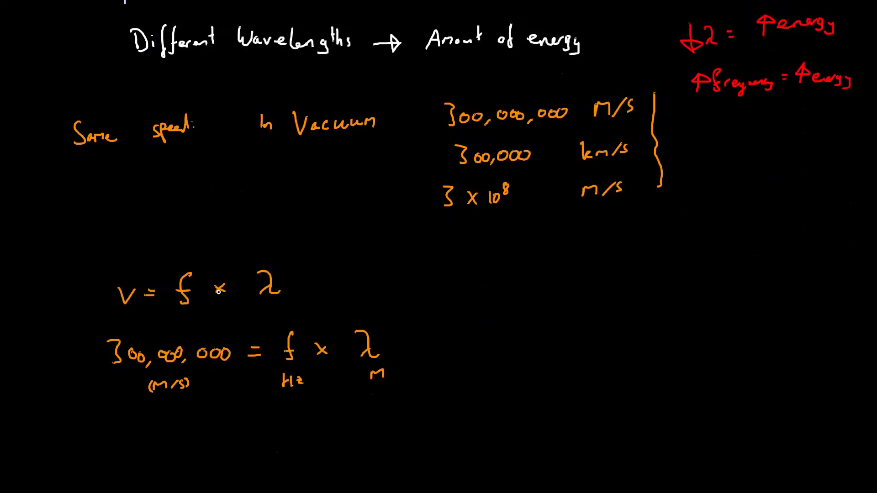
pyautogui.scroll(-3)
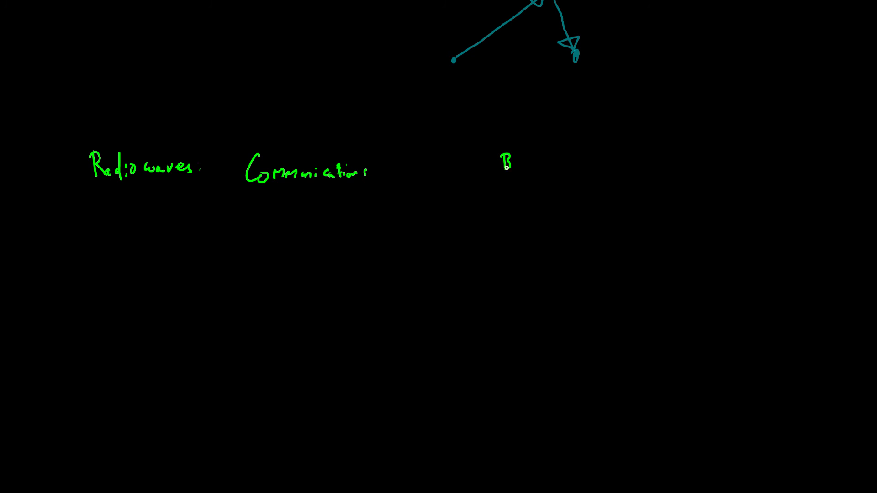
# - Write 'Bluetooth' and 'Internet' as radio wave uses, with 2400 million Hz = 2.4 GHz
pyautogui.write('luetooth')
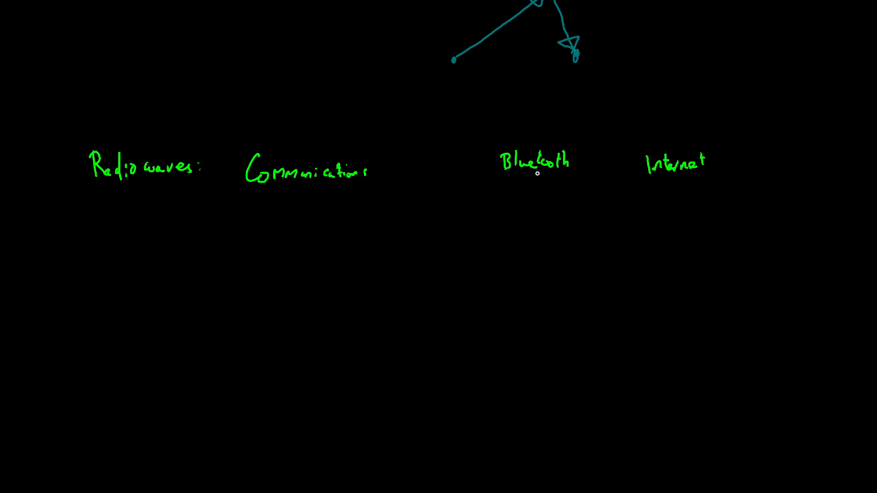
pyautogui.moveTo(528, 196)
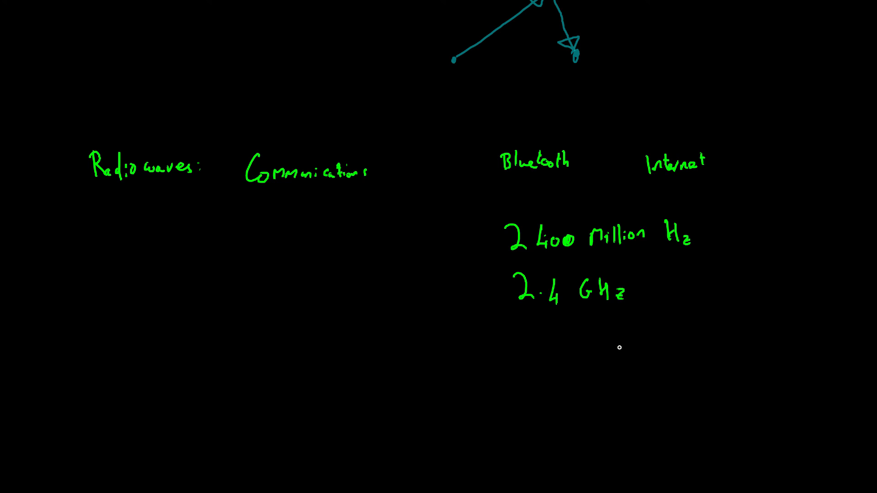
pyautogui.moveTo(719, 305)
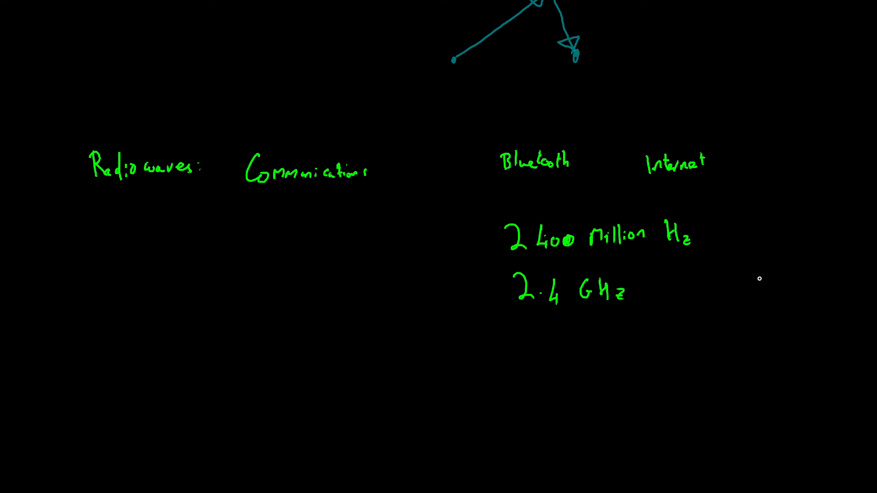
pyautogui.moveTo(127, 361)
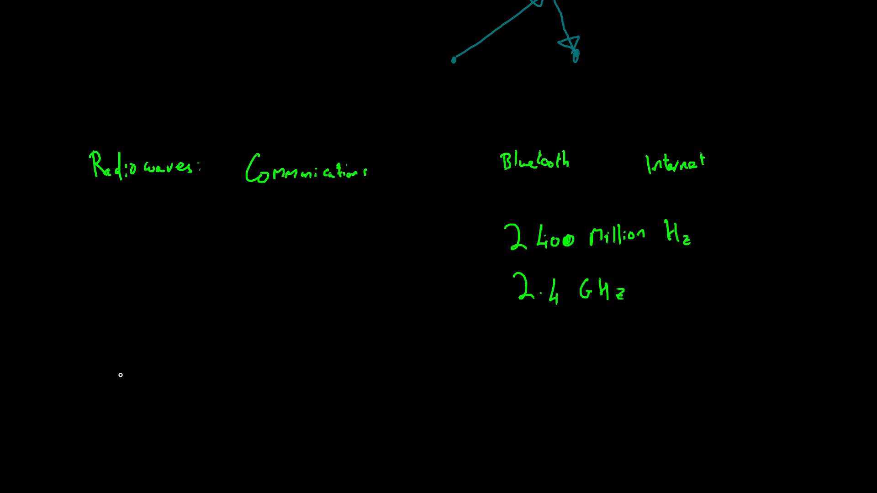
pyautogui.moveTo(111, 358)
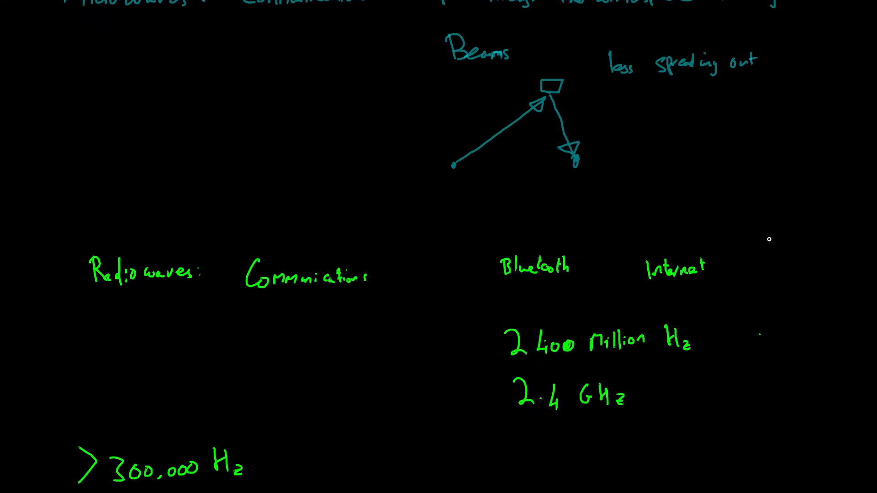
# - Write '> 300,000 Hz' for radio waves and scroll the canvas slightly
pyautogui.scroll(-3)
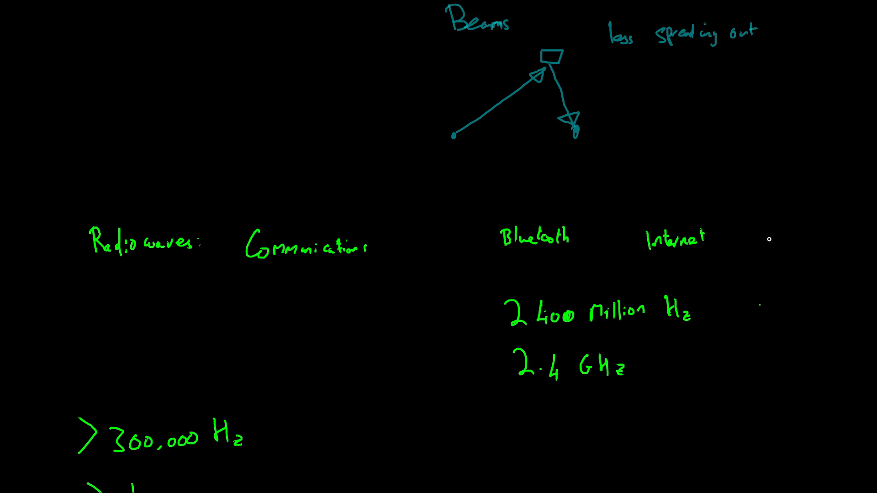